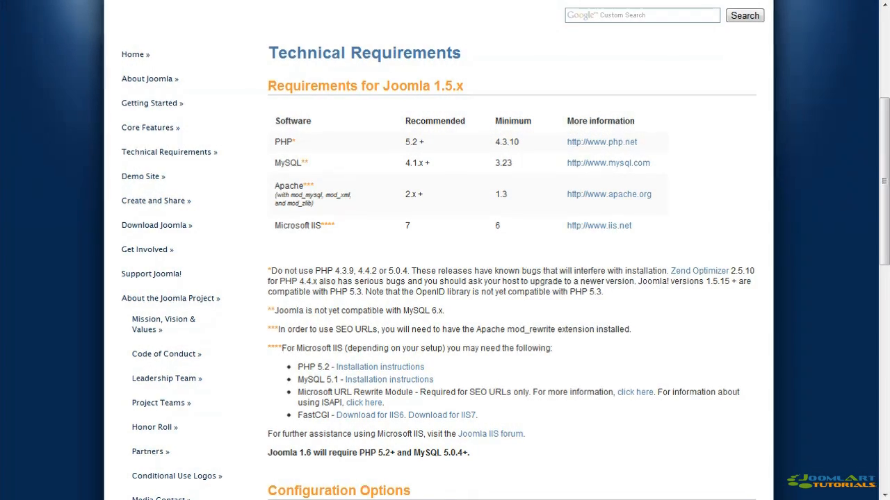
Scroll the Technical Requirements page past Joomla 1.6's PHP 5.2+ and MySQL 5.0.4+ requirements
scroll(down, 3)
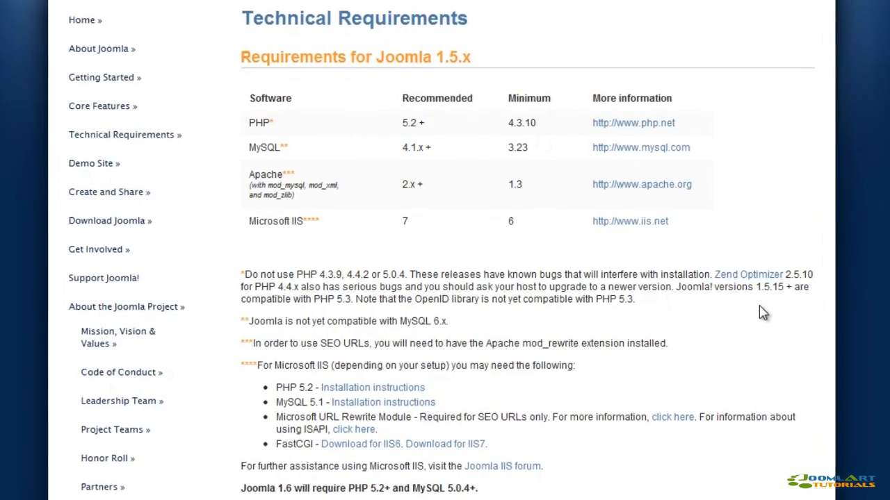
scroll(down, 3)
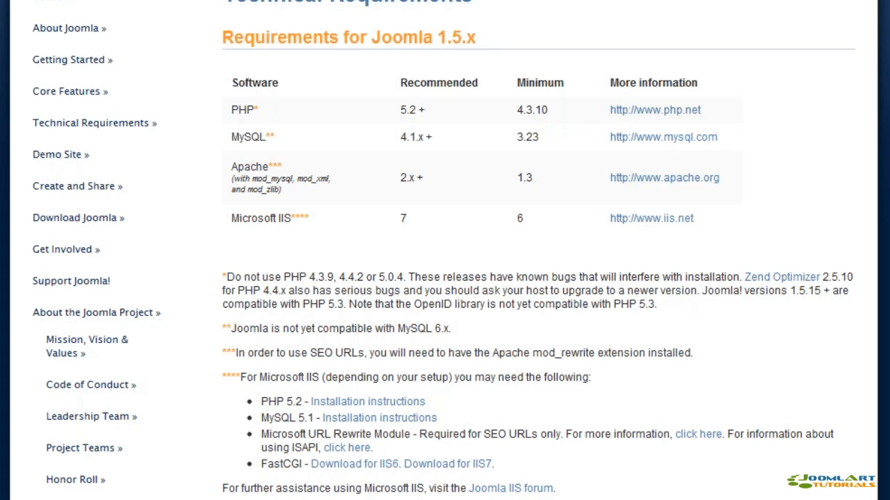
scroll(down, 3)
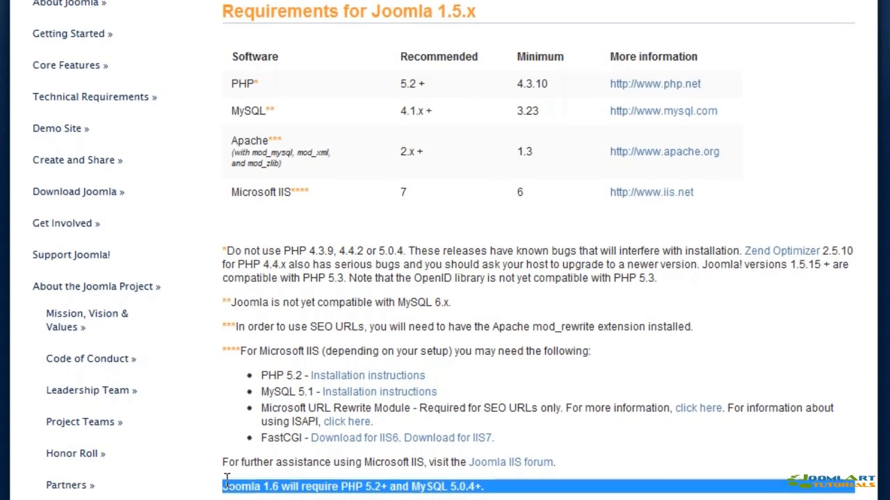
scroll(down, 3)
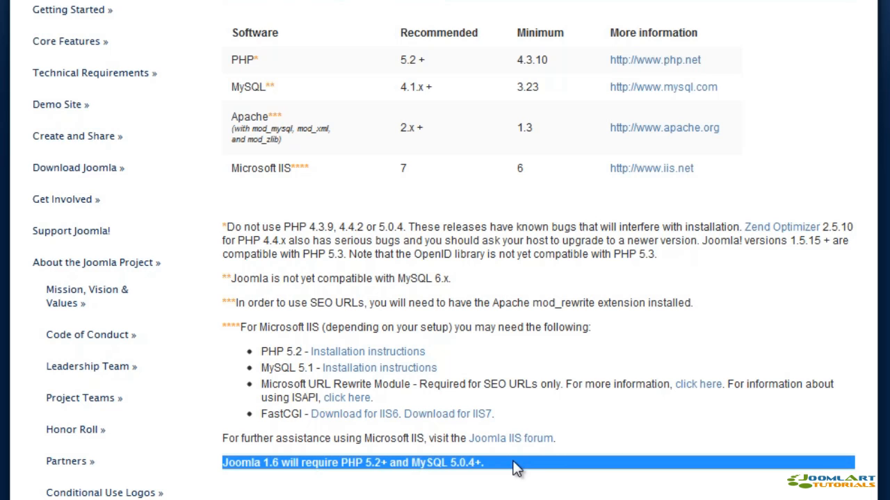
scroll(down, 3)
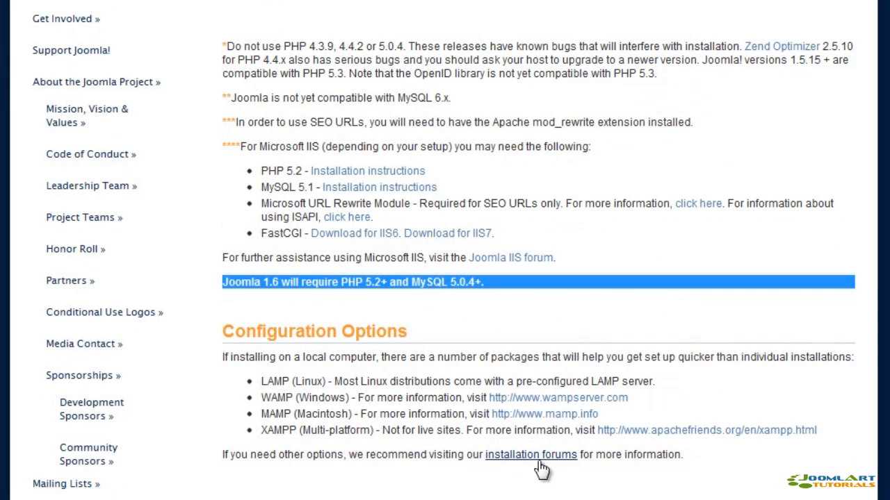
mouse_move(674, 474)
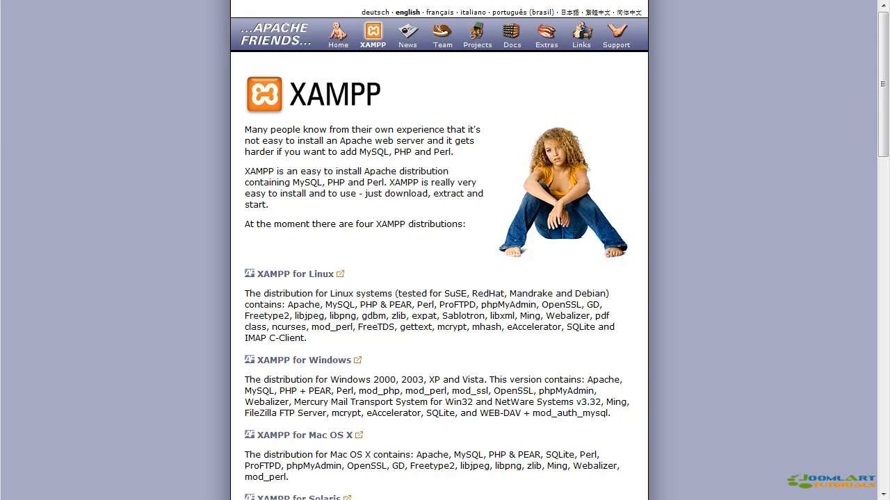
mouse_move(765, 151)
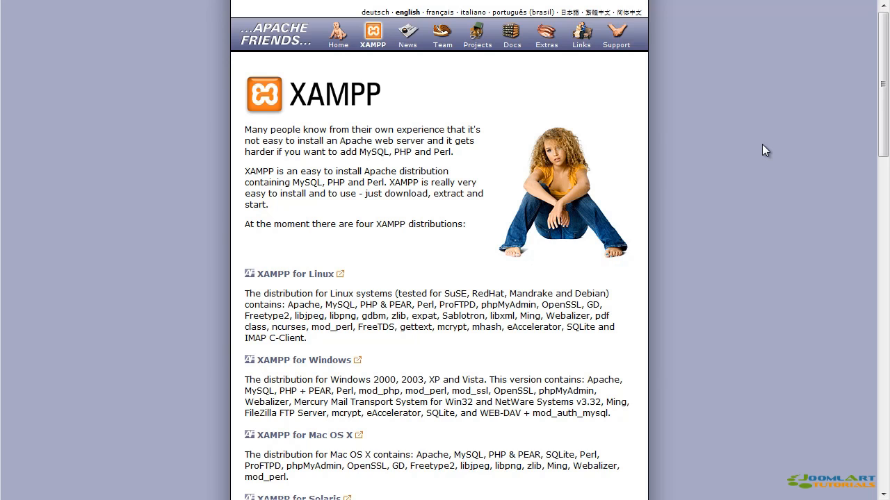
scroll(down, 3)
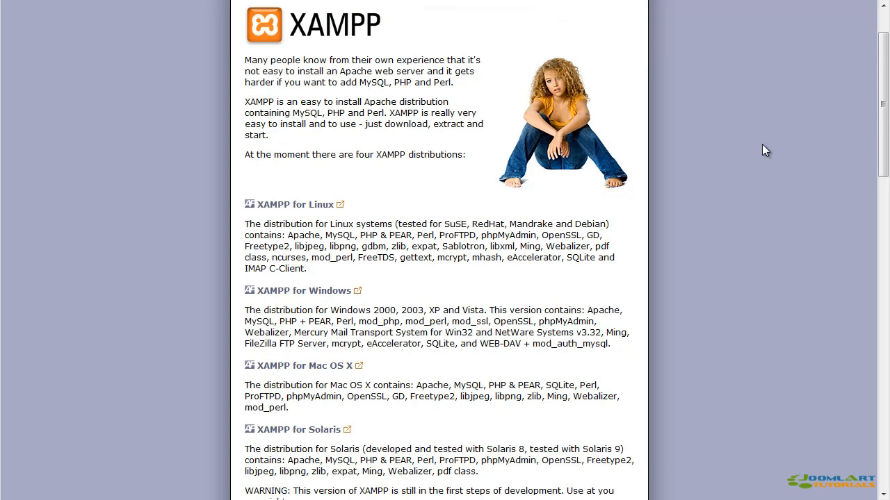
scroll(down, 3)
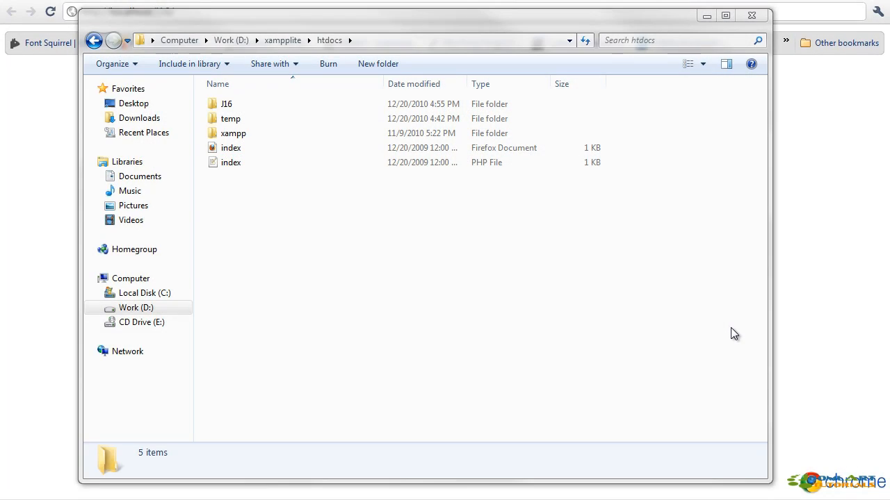
Open the J16 folder in D:\xampplite\htdocs to view the Joomla site files
click(226, 103)
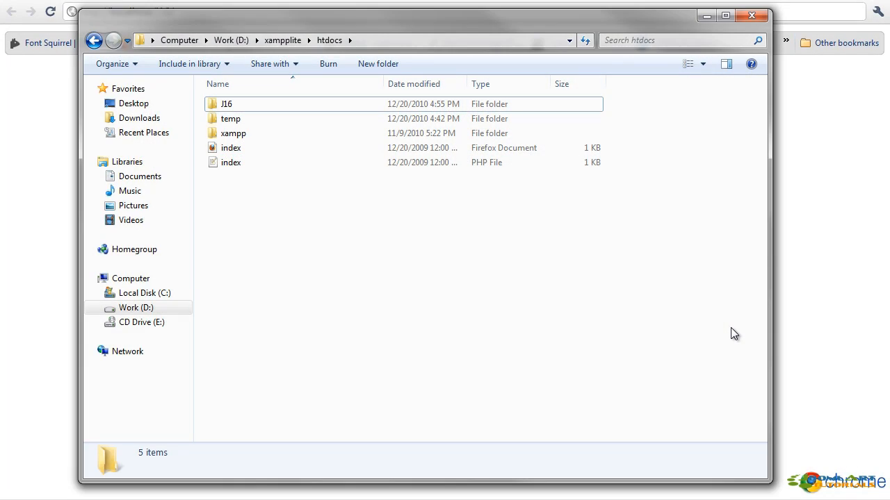
double_click(226, 104)
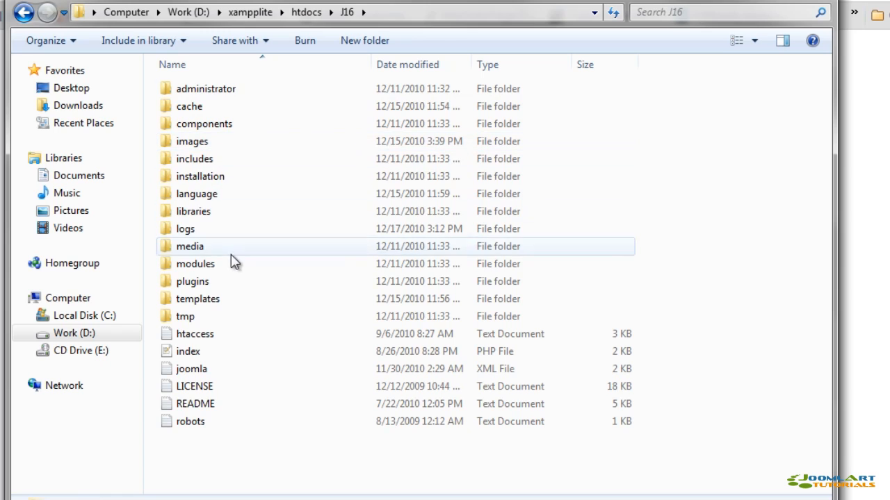
mouse_move(467, 476)
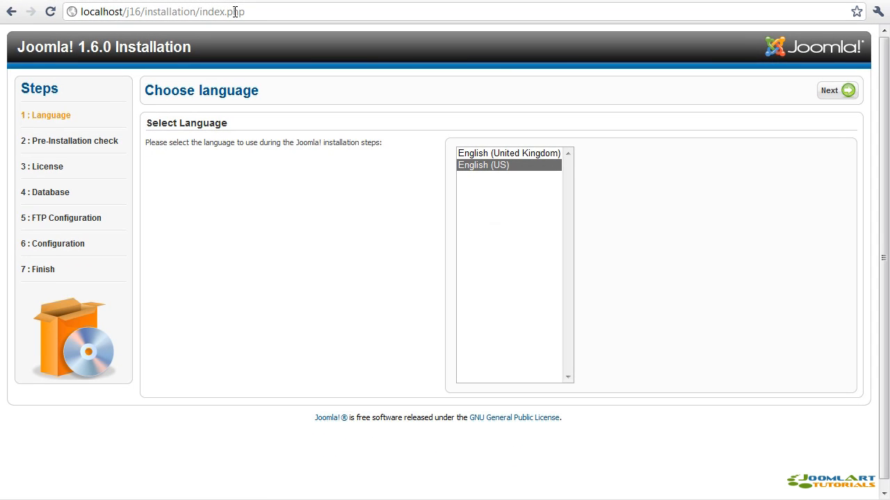
mouse_move(756, 156)
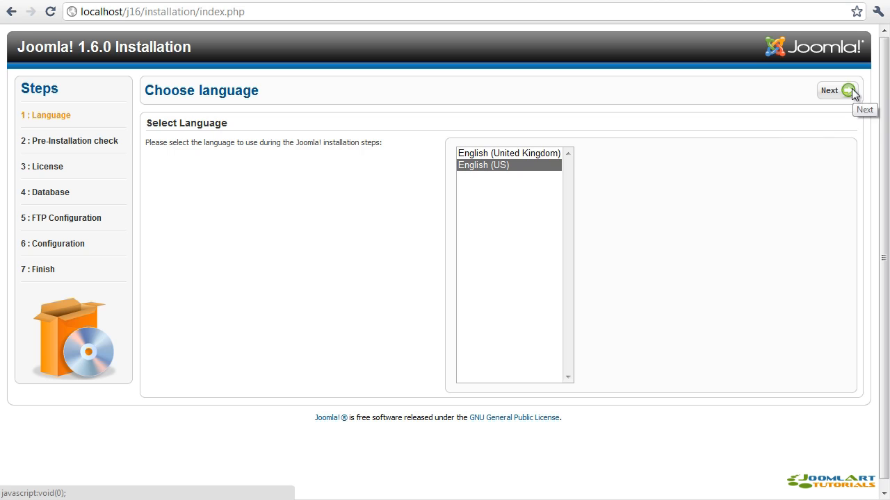
Accept English (US) as the installer language and review the Pre-Installation Check results
click(837, 91)
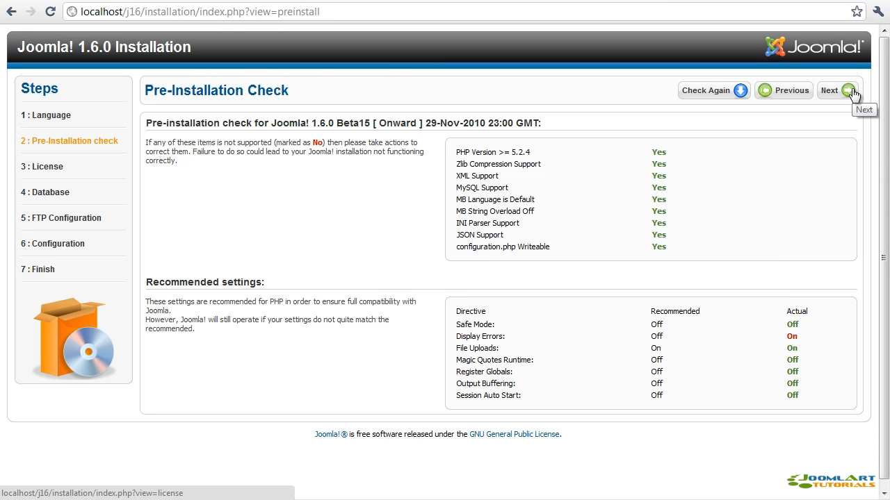
scroll(down, 3)
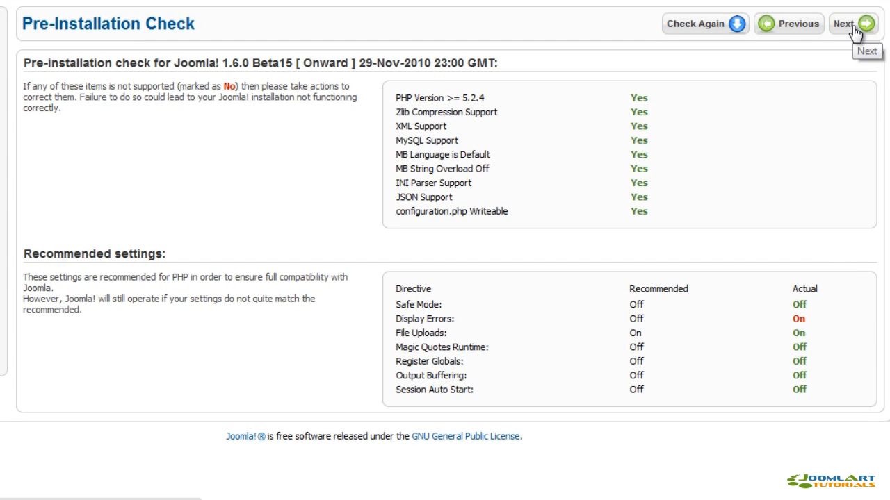
Move past the pre-installation check and enter database name j16 for the MySQL connection
click(848, 23)
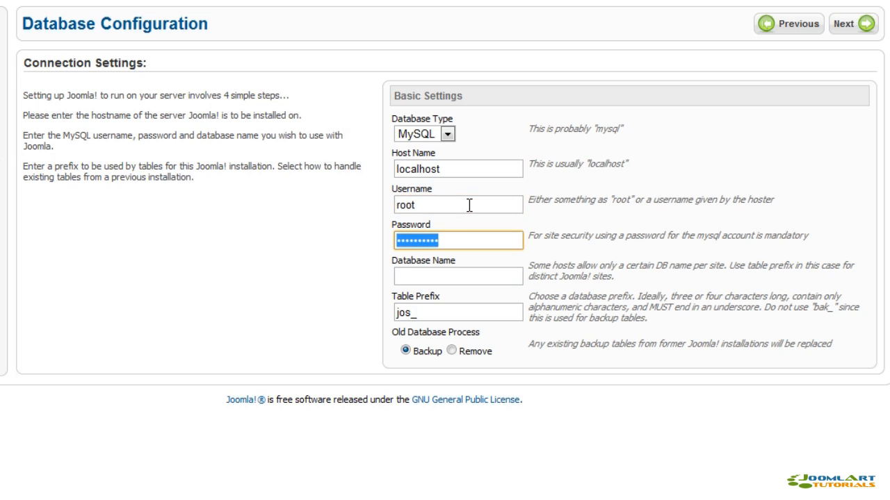
click(457, 276)
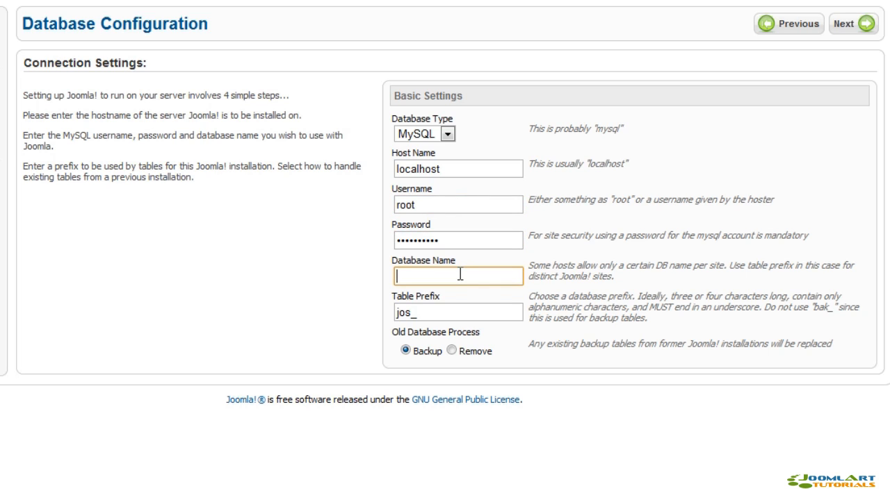
text(j1)
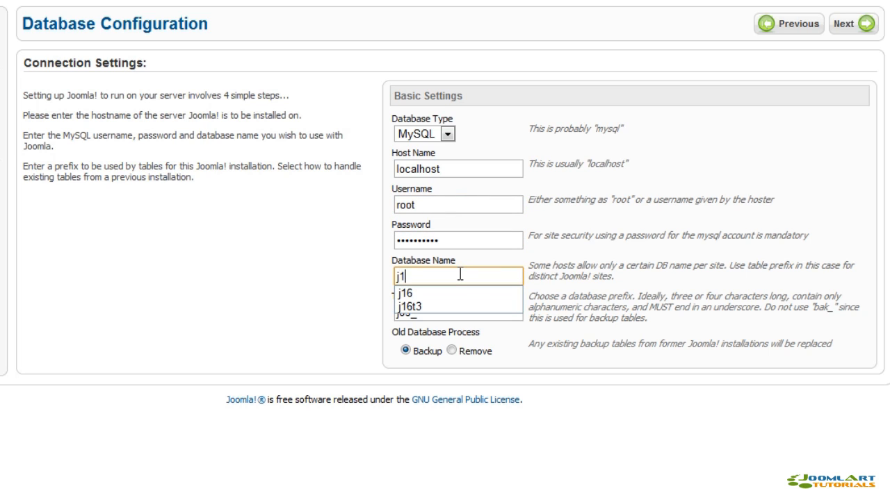
click(408, 289)
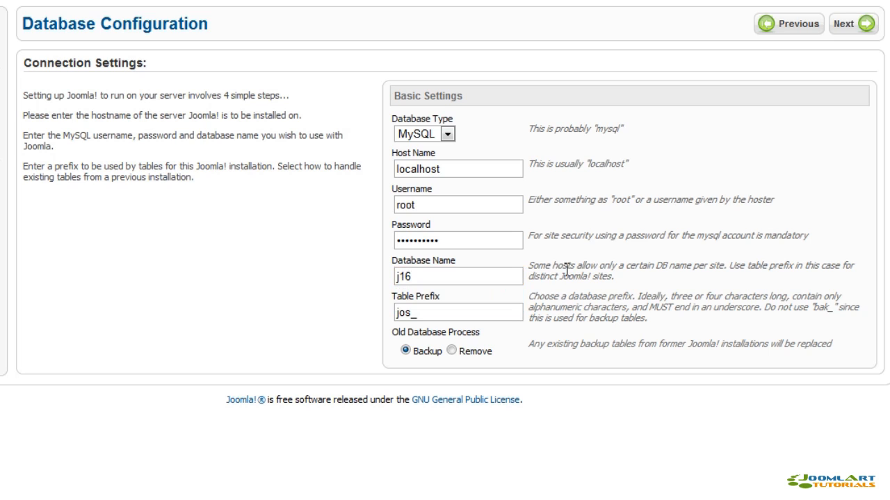
mouse_move(480, 404)
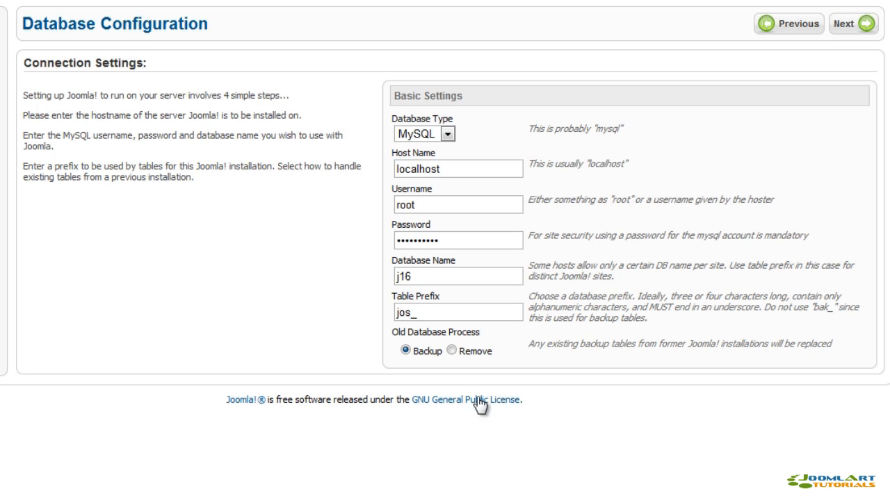
mouse_move(834, 162)
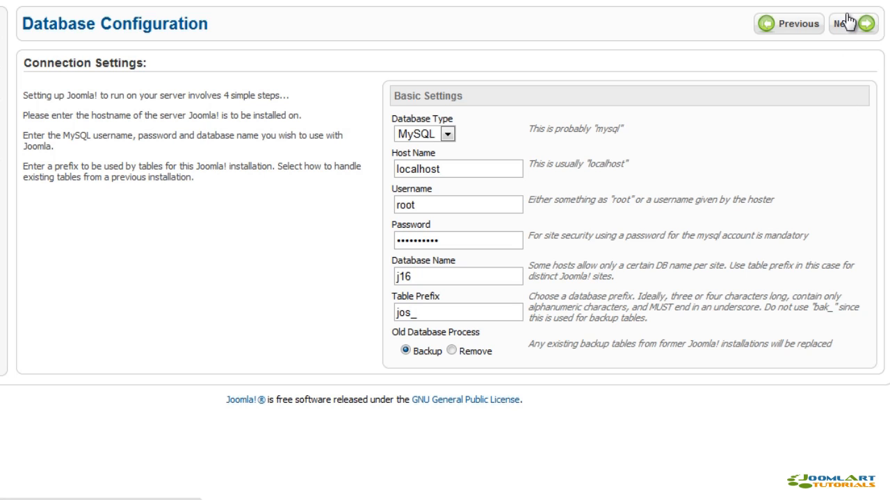
Advance past Database Configuration and skip FTP Configuration, leaving FTP disabled
click(846, 23)
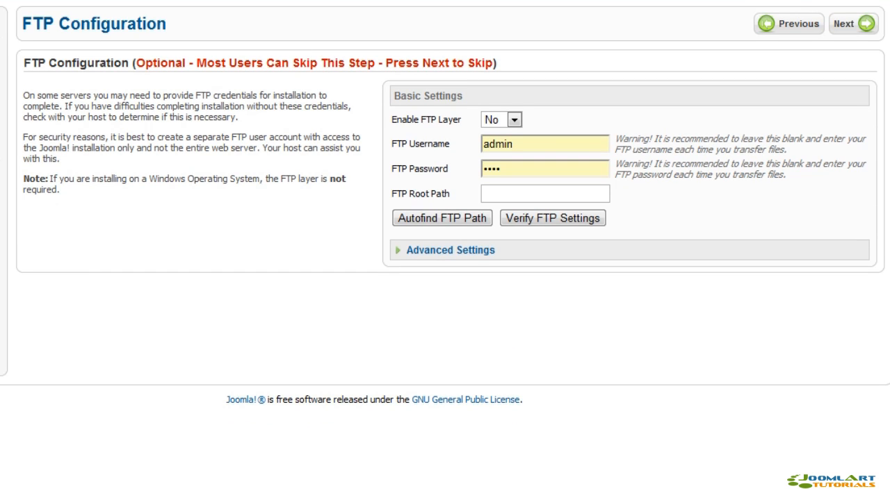
mouse_move(688, 35)
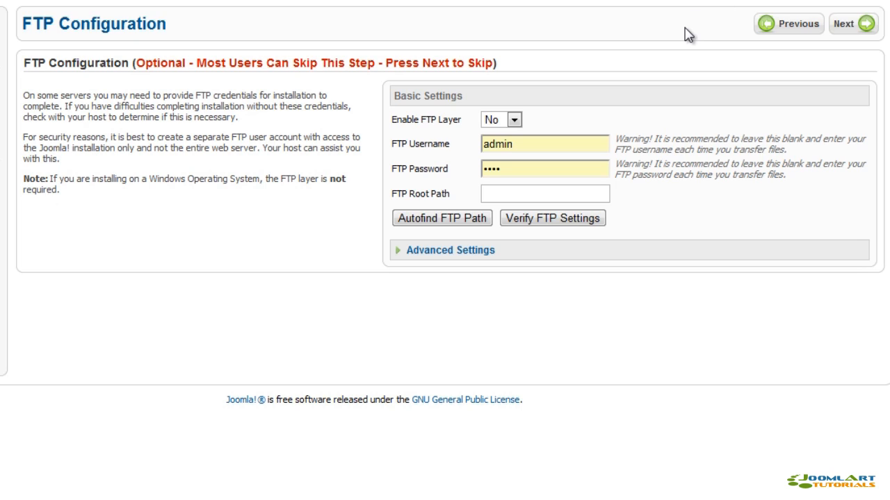
mouse_move(601, 56)
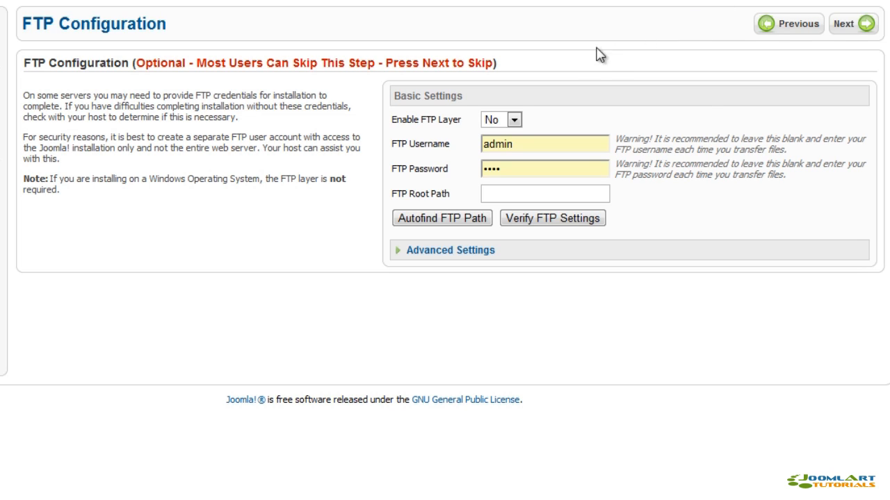
mouse_move(572, 64)
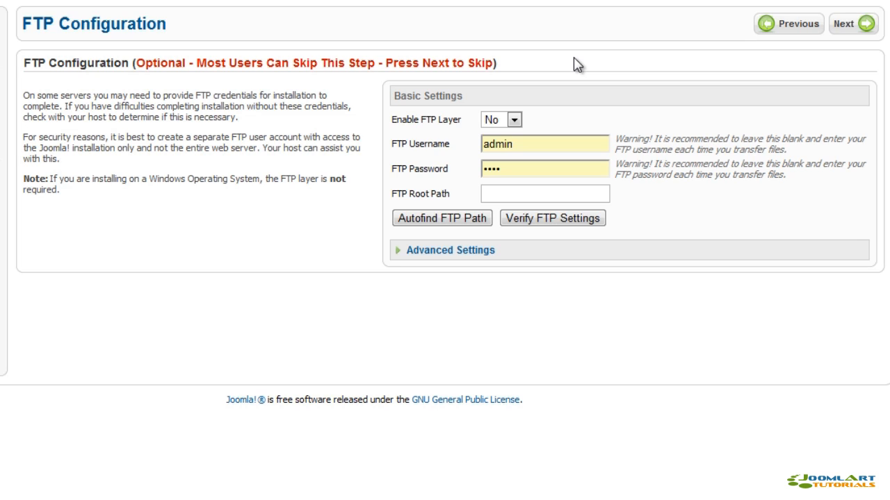
mouse_move(600, 64)
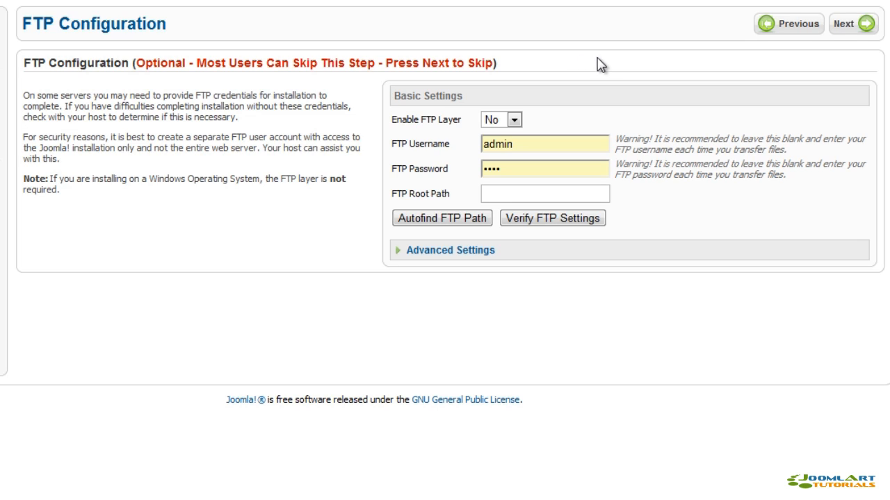
mouse_move(852, 37)
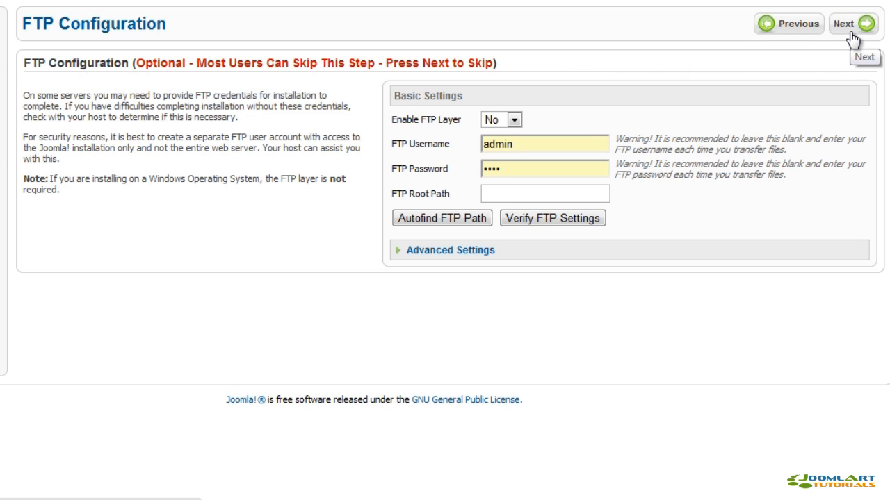
click(853, 23)
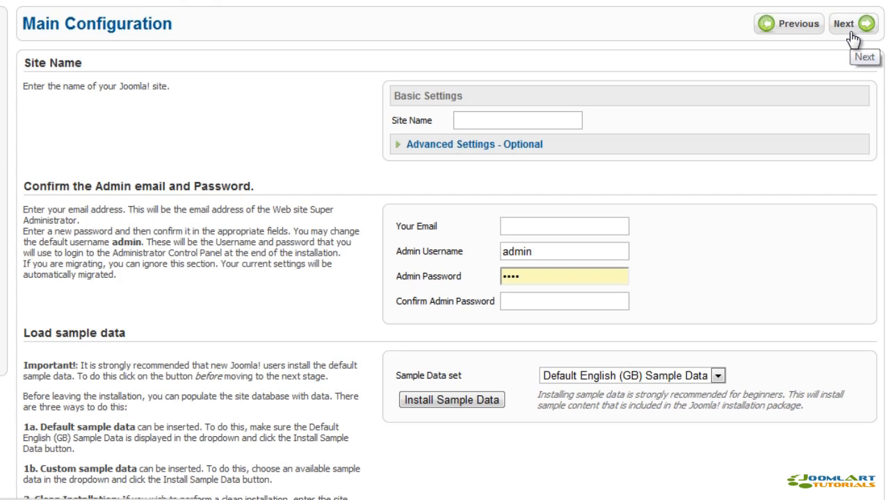
Enter site name myWebsite and the admin account password
click(517, 120)
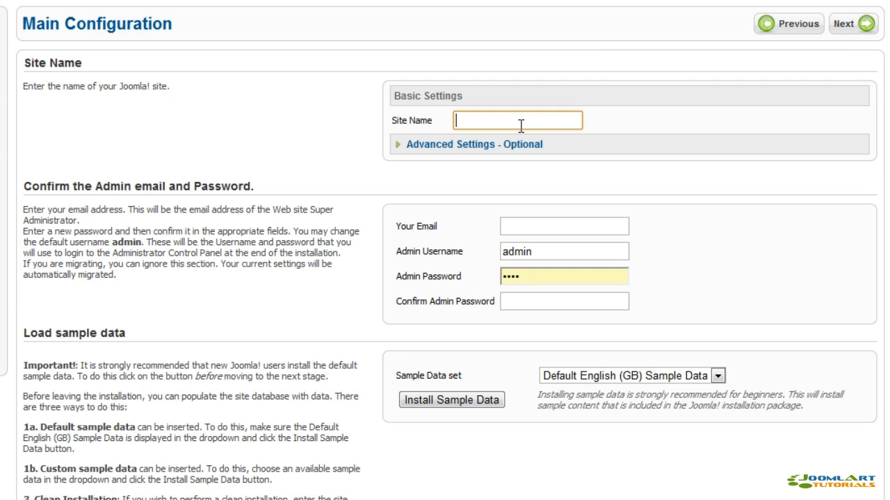
text(myWebsite)
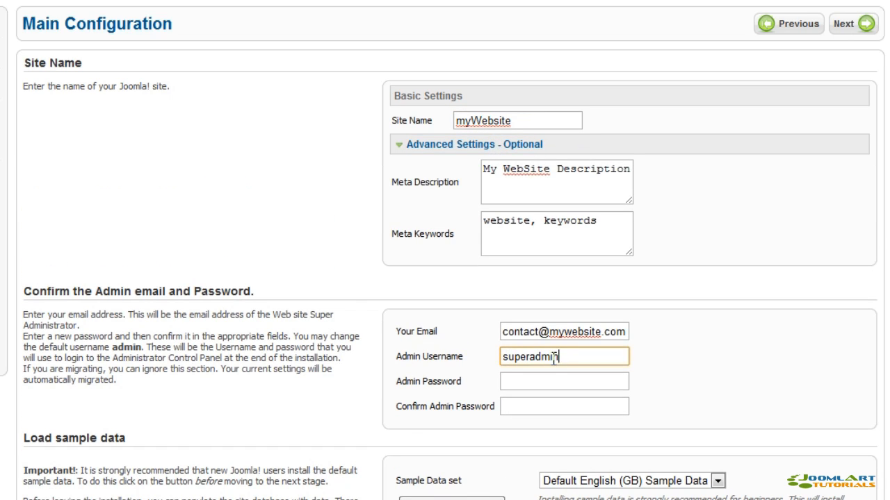
click(563, 381)
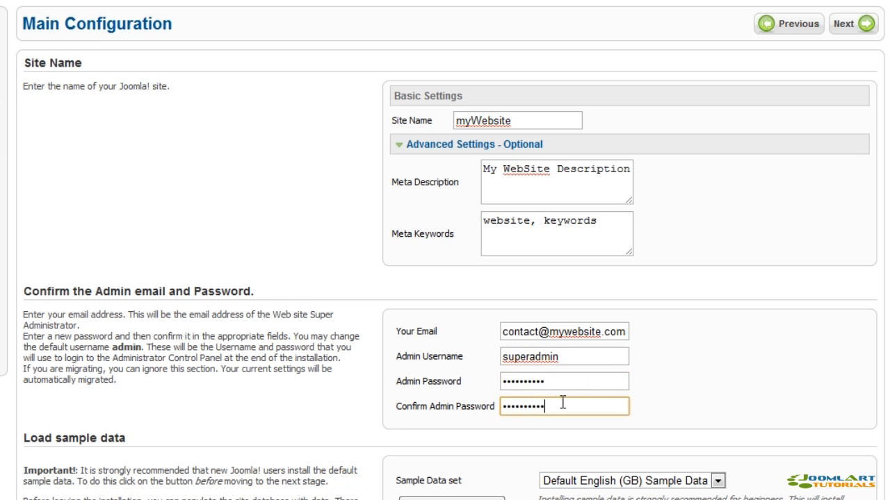
Install the default English sample data and continue past Main Configuration
scroll(down, 3)
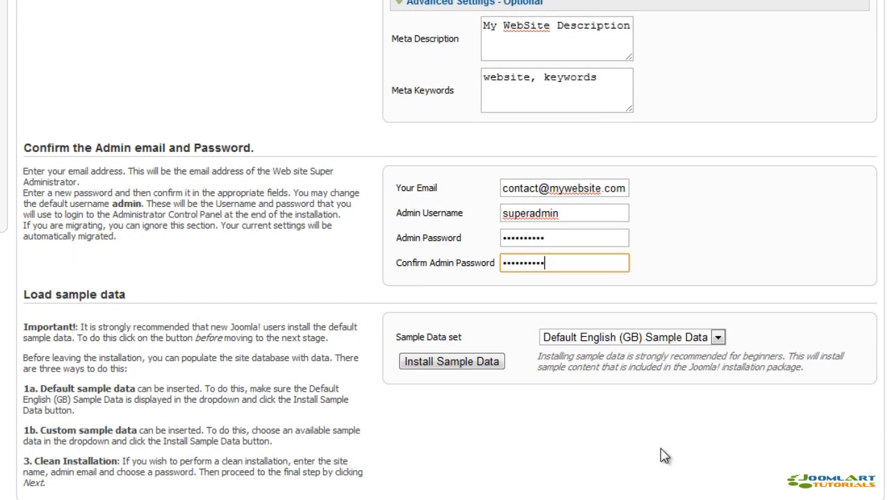
click(450, 361)
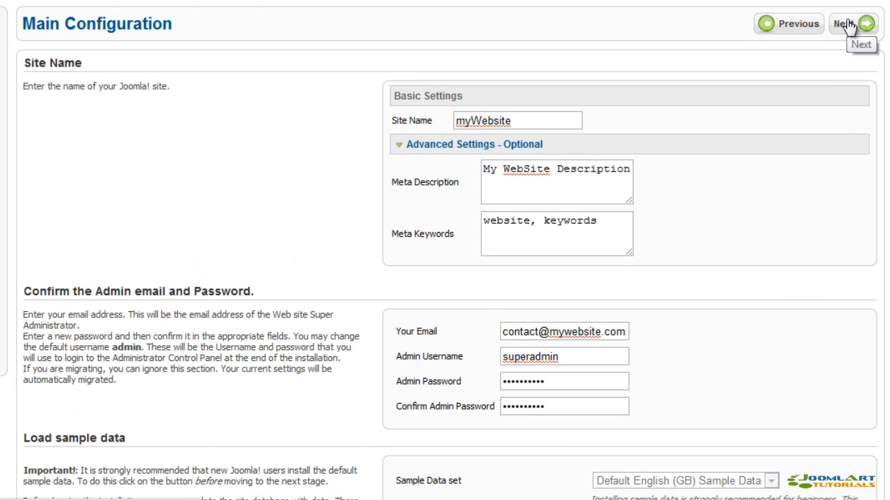
click(868, 23)
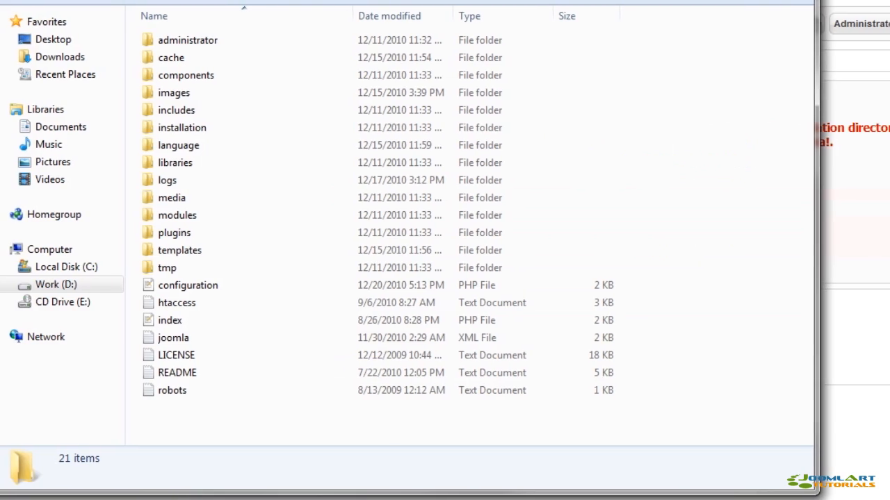
Select the installation folder inside the Joomla site folder
click(215, 127)
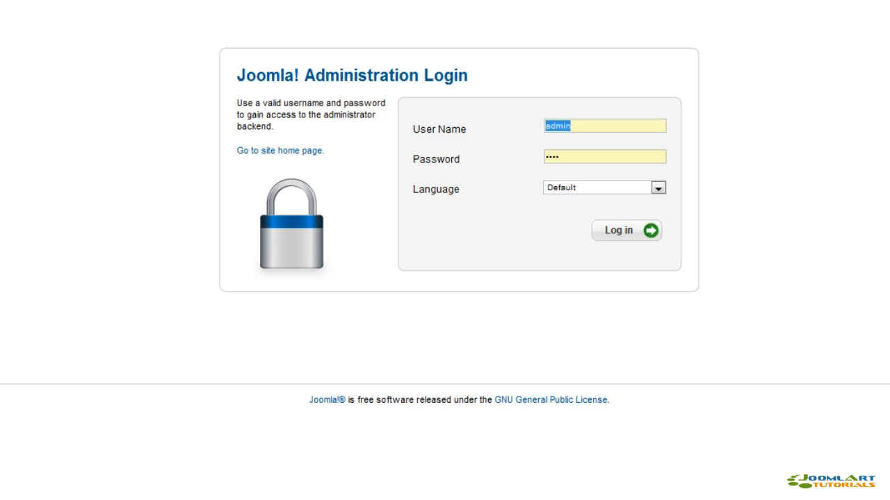
Log in to the administrator backend as superadmin and dismiss Chrome's save-password bar
text(superadmin)
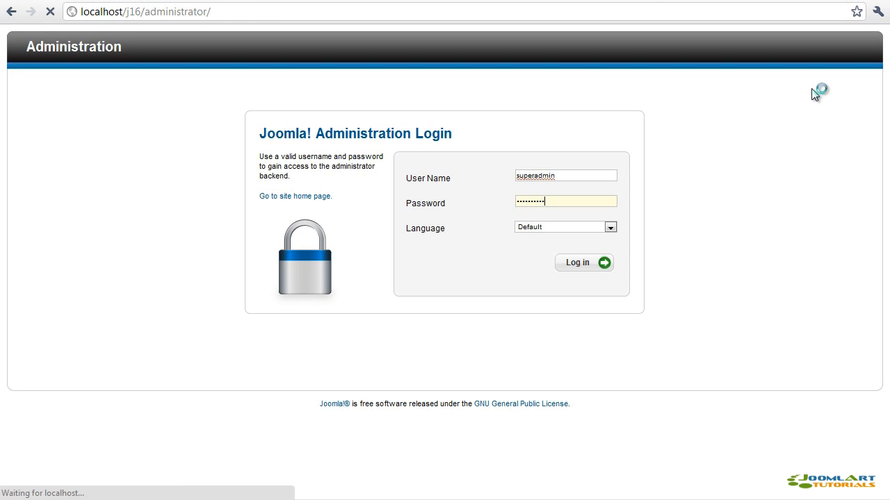
click(584, 262)
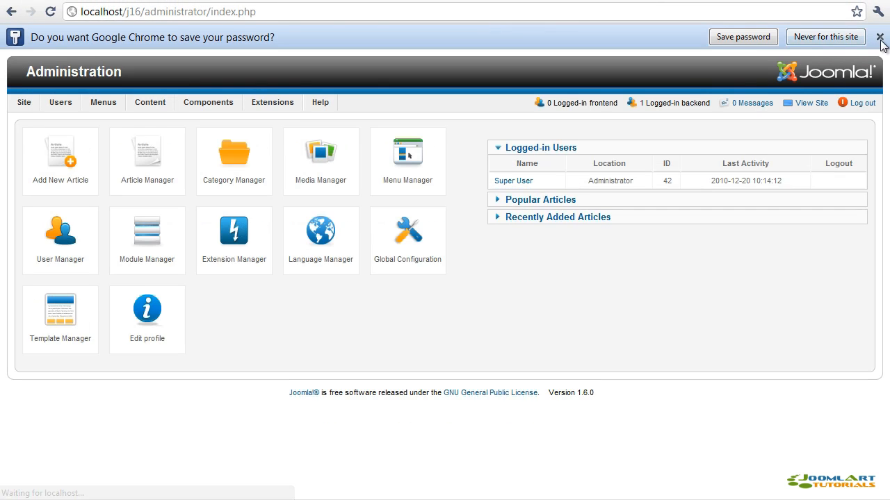